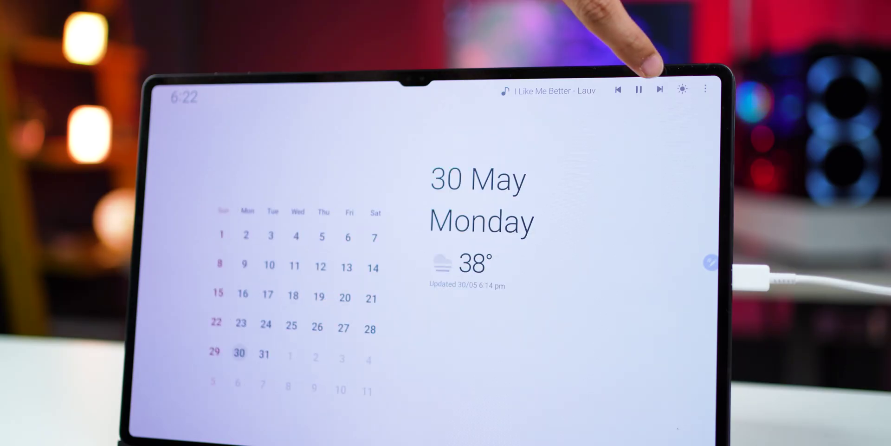
# Step: View the browser article, Taking Notes document and to-do list together and scroll the article
pyautogui.click(660, 90)
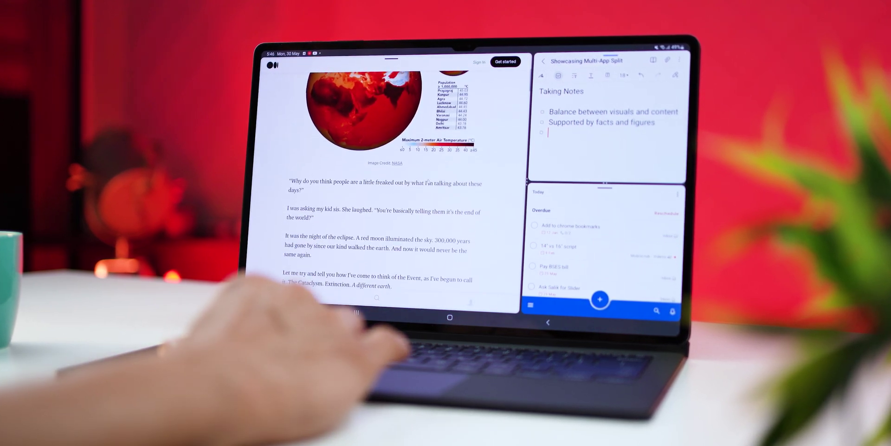
pyautogui.scroll(-3)
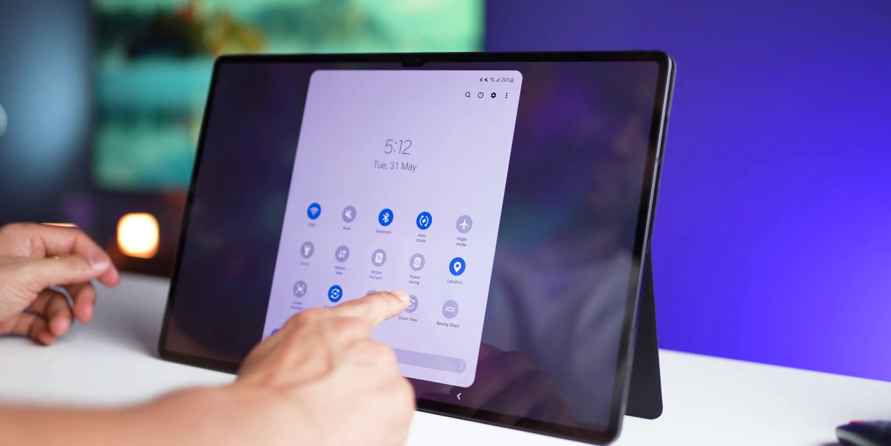
# Step: Reveal the Quick Panel toggles and select a tile such as Smart View
pyautogui.click(403, 305)
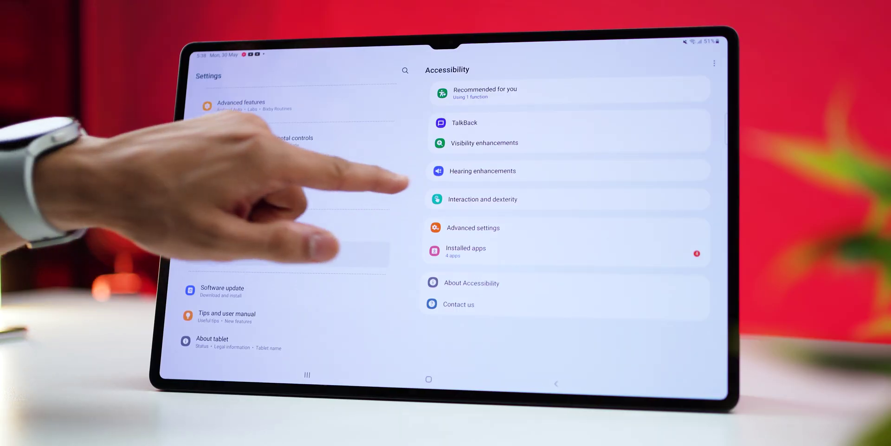
# Step: Reach Interaction and dexterity > Corner actions and choose the Top left corner's action
pyautogui.click(483, 199)
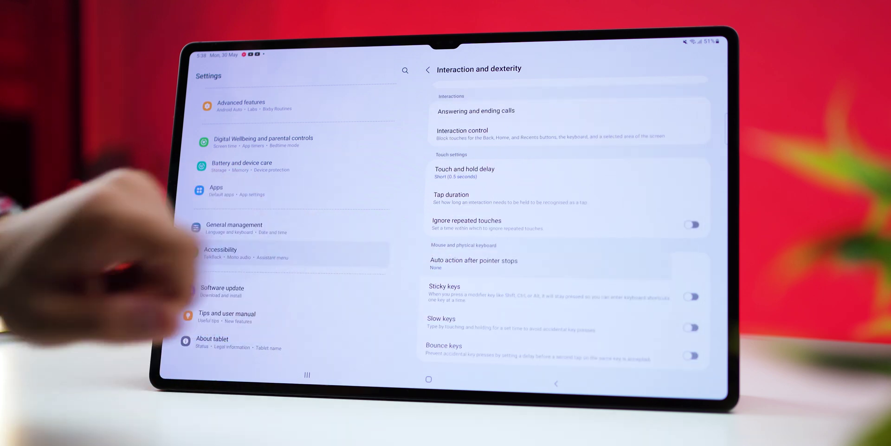
pyautogui.click(474, 260)
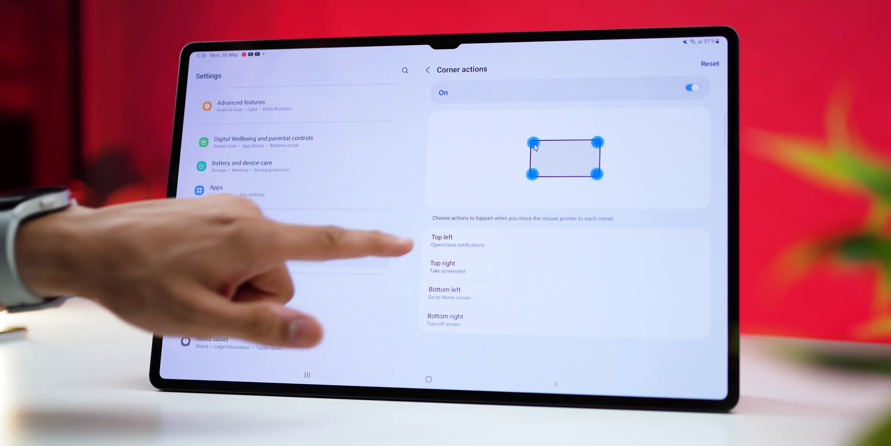
pyautogui.click(441, 240)
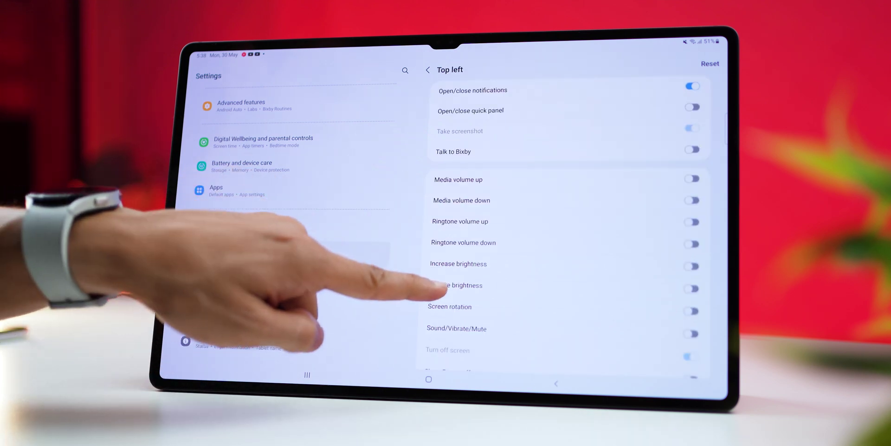